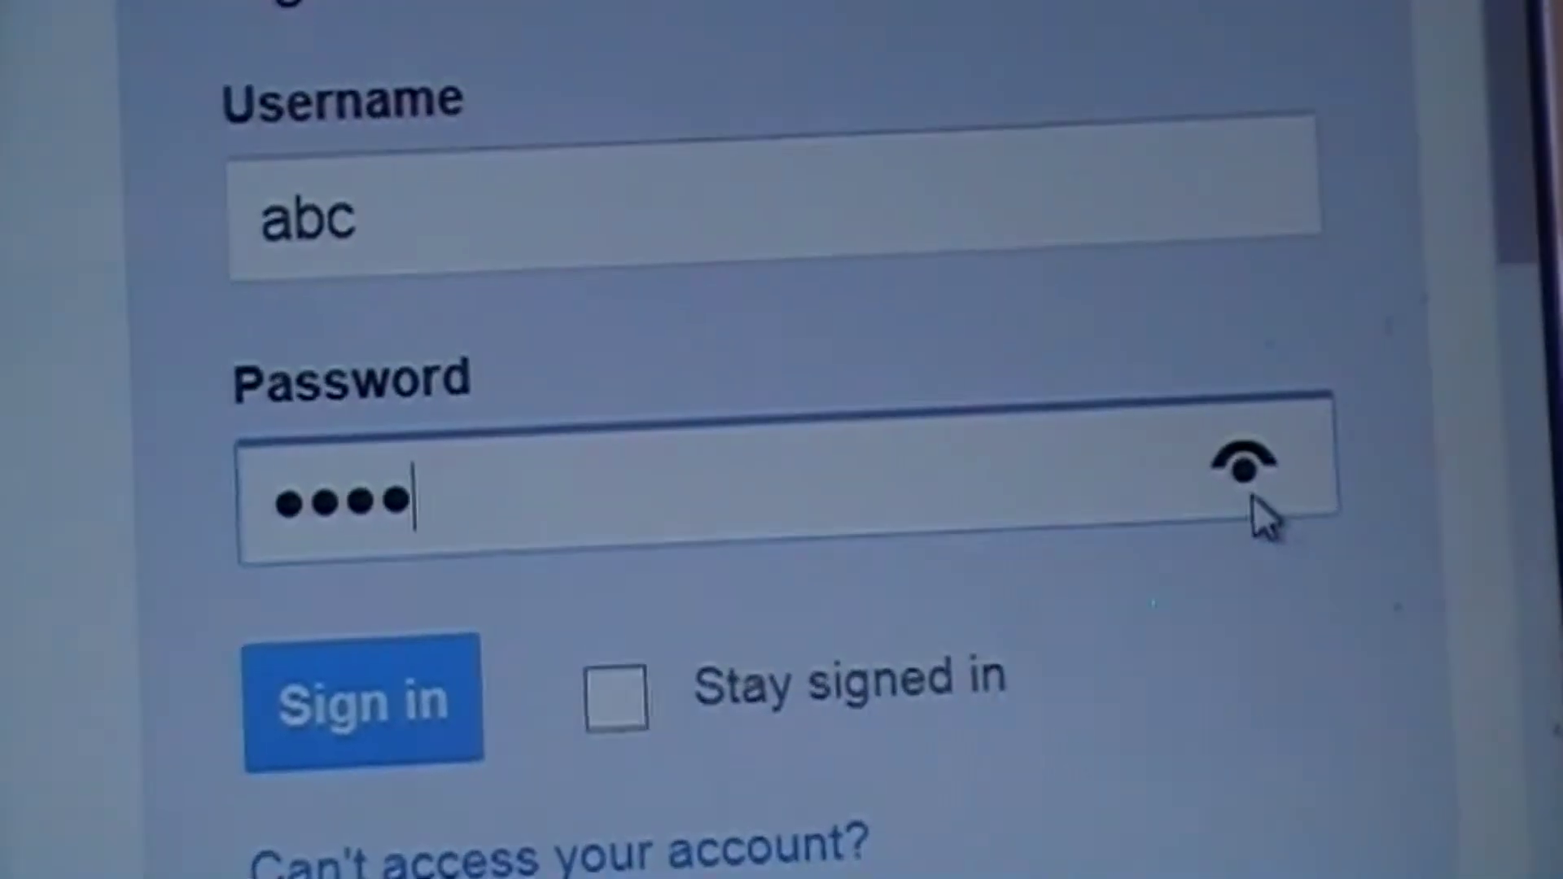
Step: Reveal the masked sign-in password as plain text using the field's eye icon
{"action": "left_click", "coordinate": [1244, 474]}
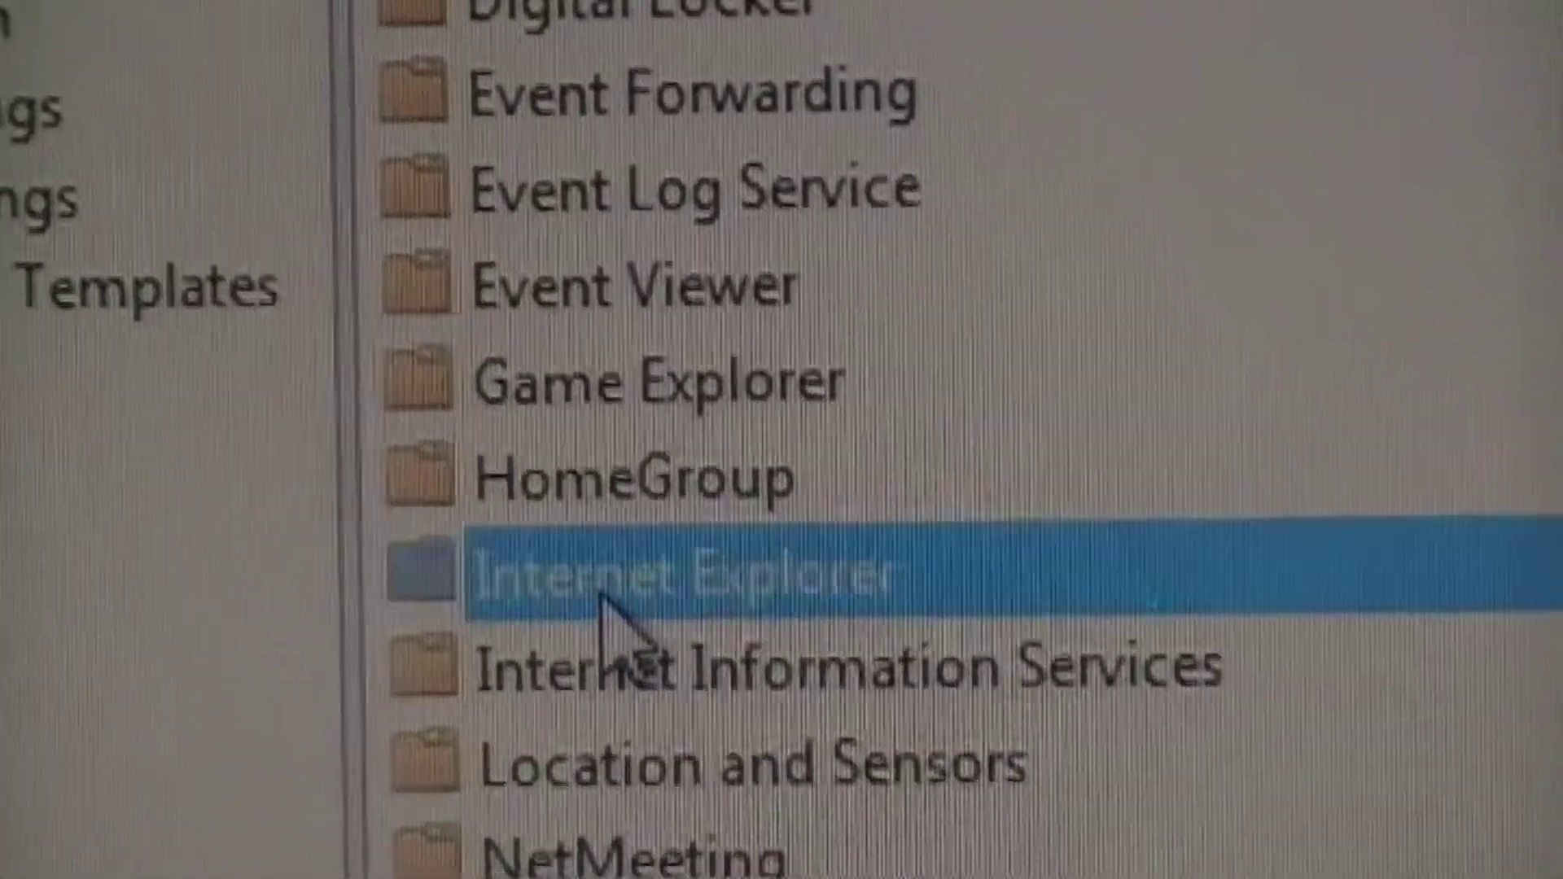
Step: Browse into the Internet Explorer policy folder under Windows Components
{"action": "double_click", "coordinate": [653, 573]}
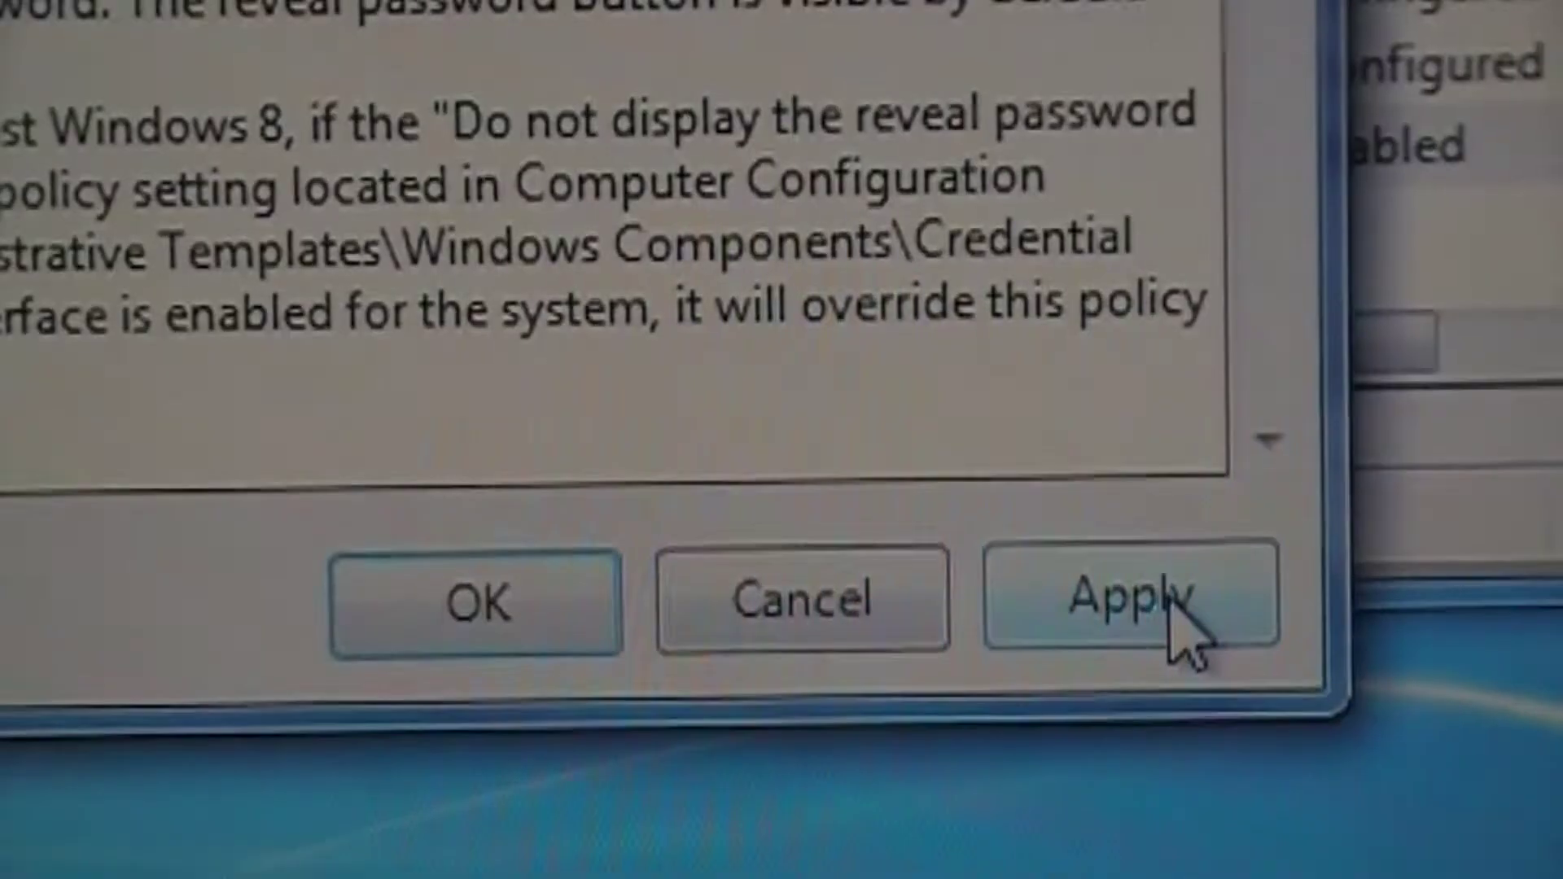
Step: Apply the Enabled reveal-password policy and confirm with OK
{"action": "left_click", "coordinate": [1138, 609]}
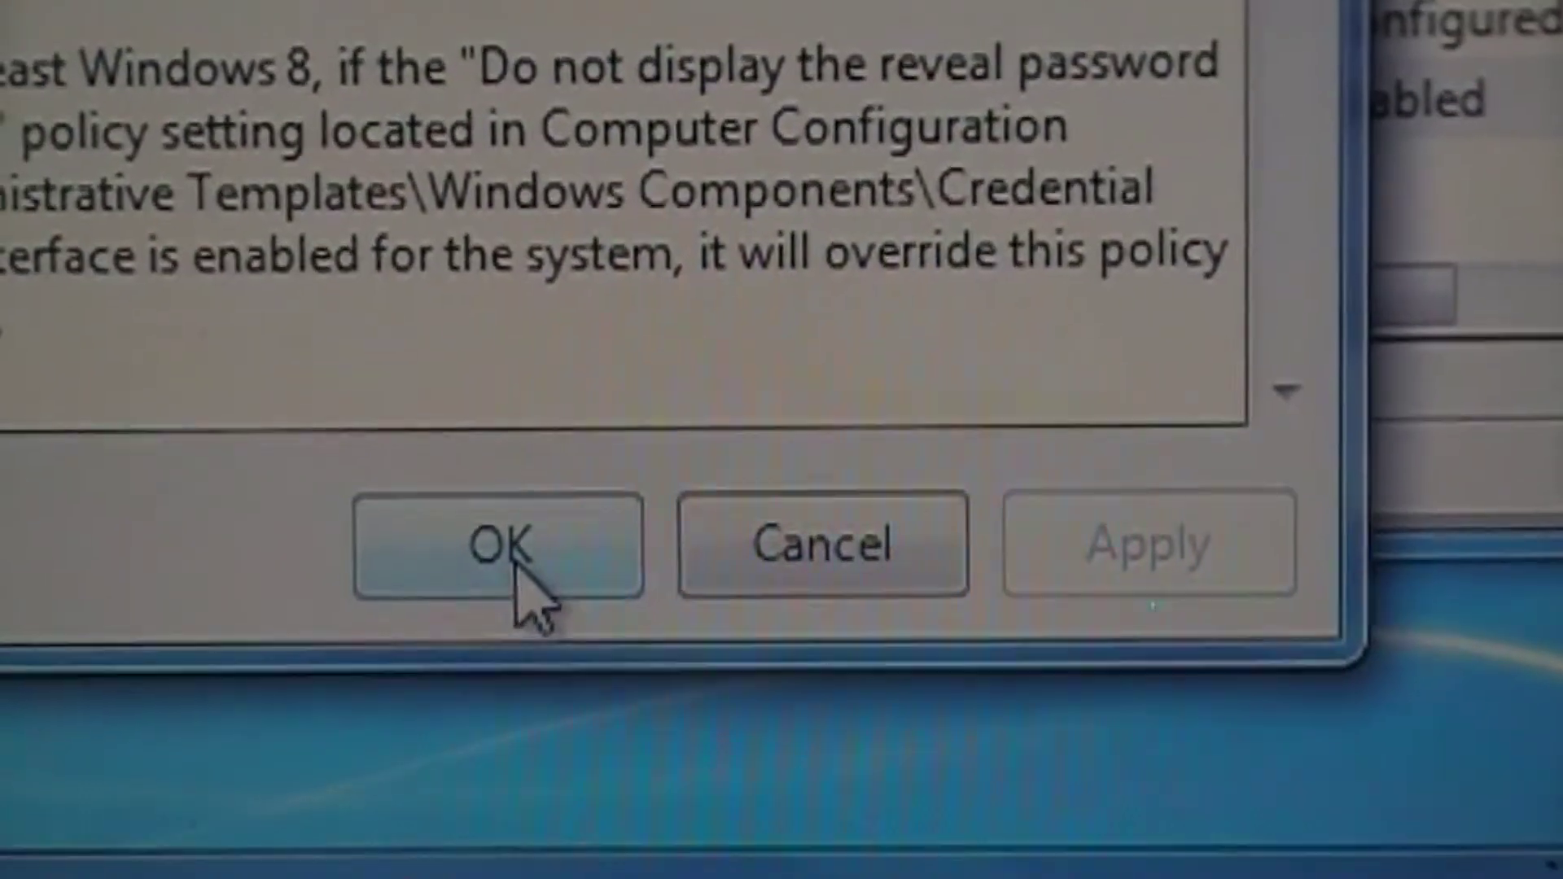
{"action": "left_click", "coordinate": [505, 557]}
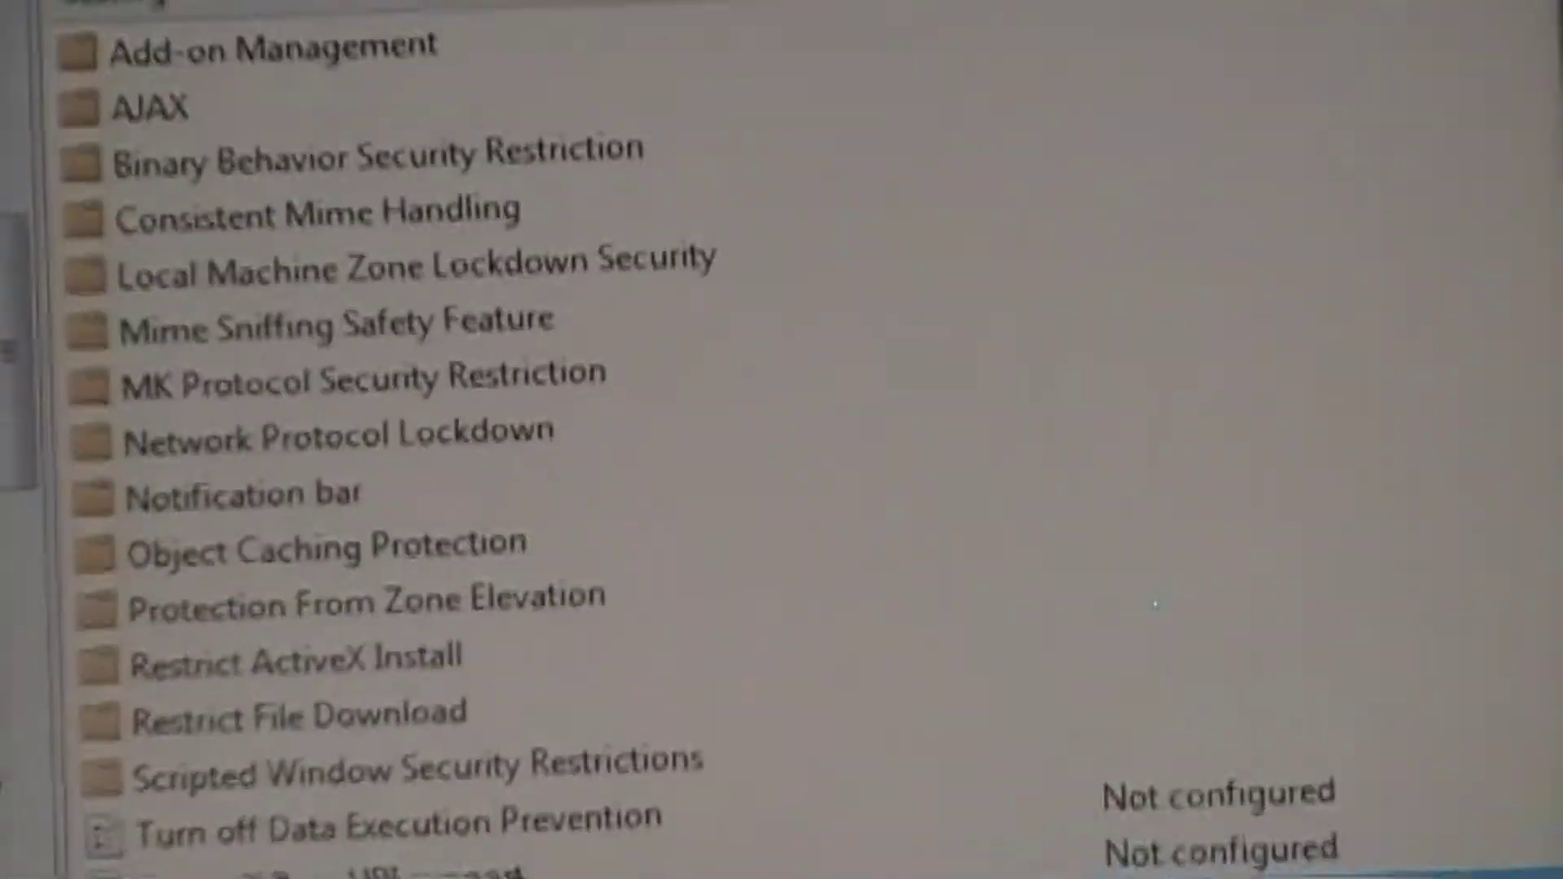